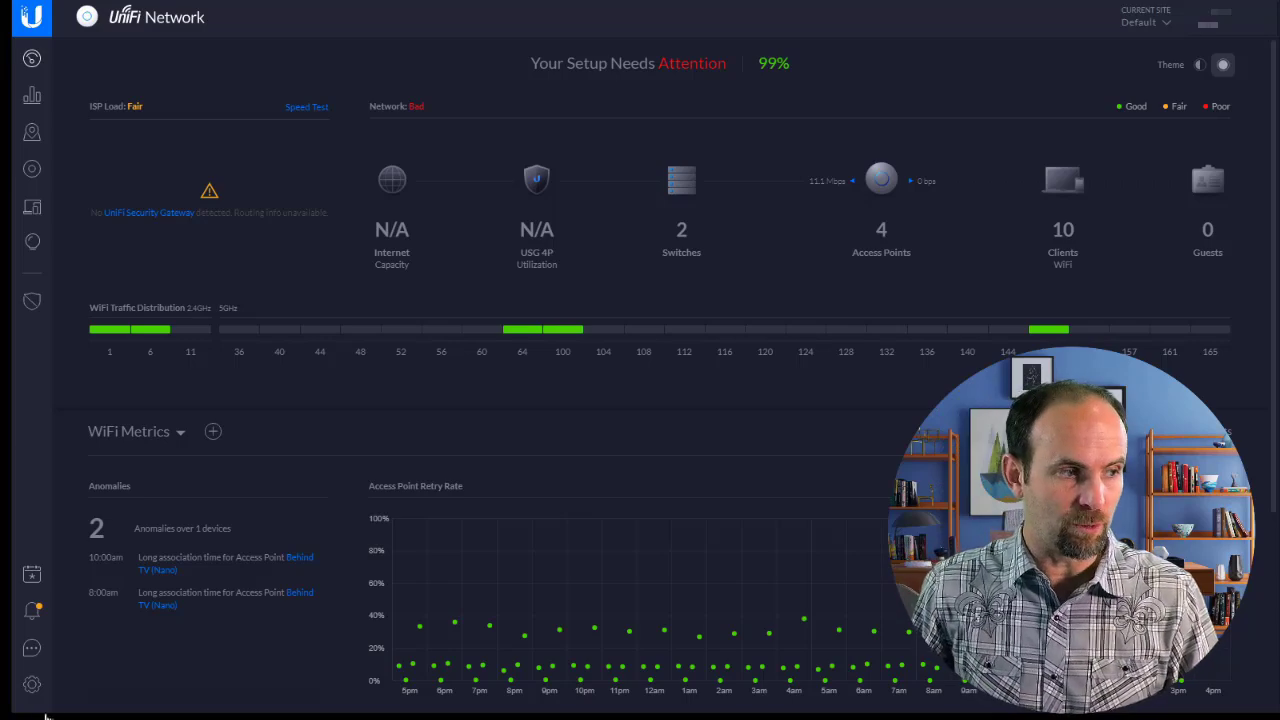
Step: Scroll the Default site's settings down to the Device Authentication SSH username and password
left_click(32, 684)
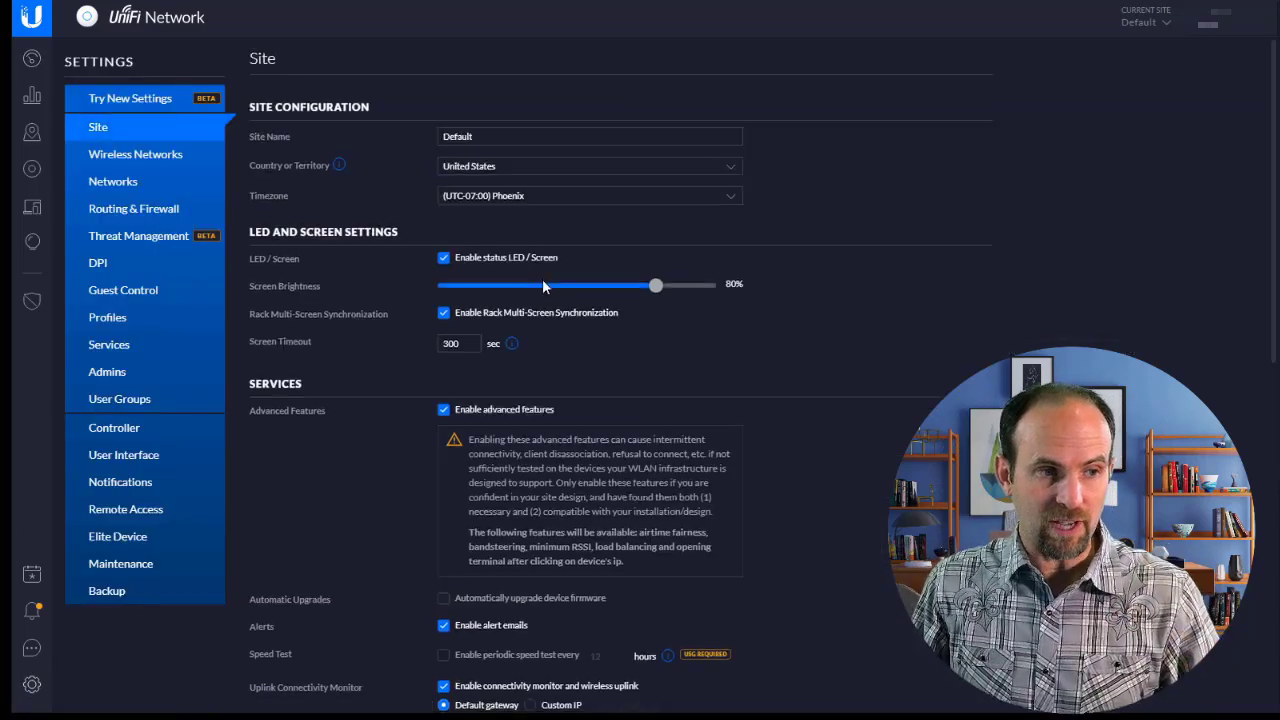
scroll("down", 3)
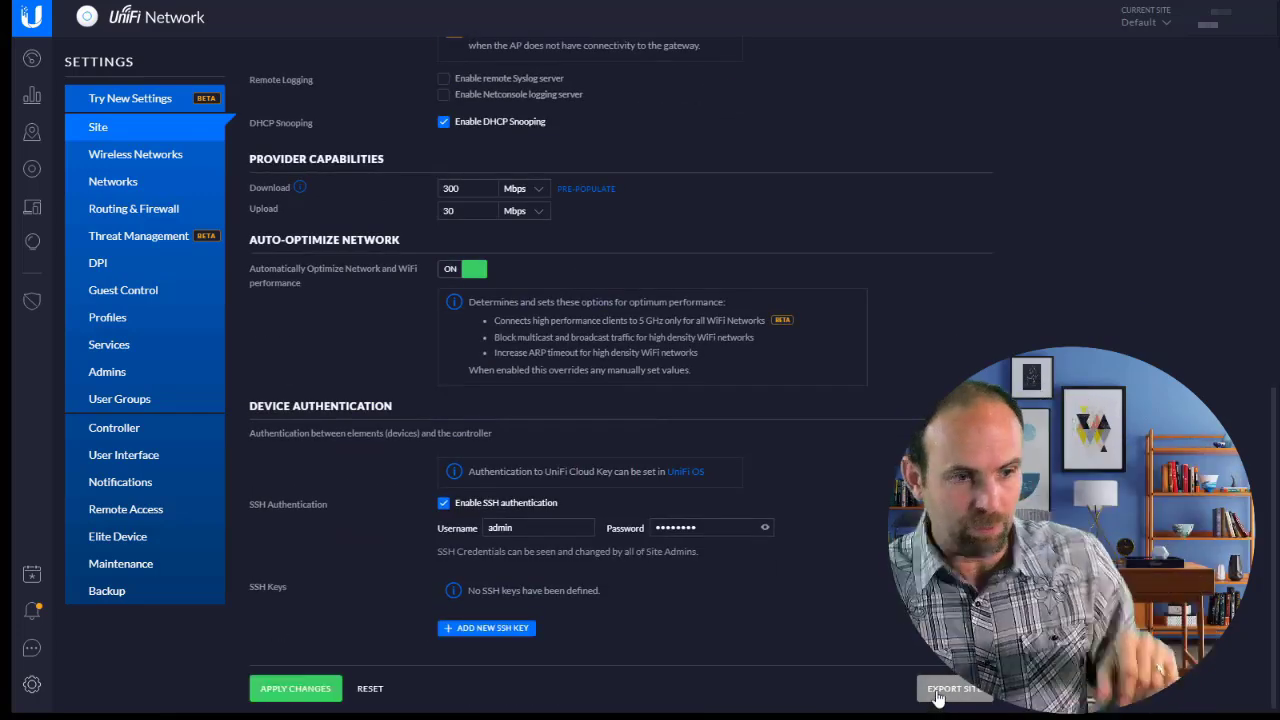
left_click(950, 688)
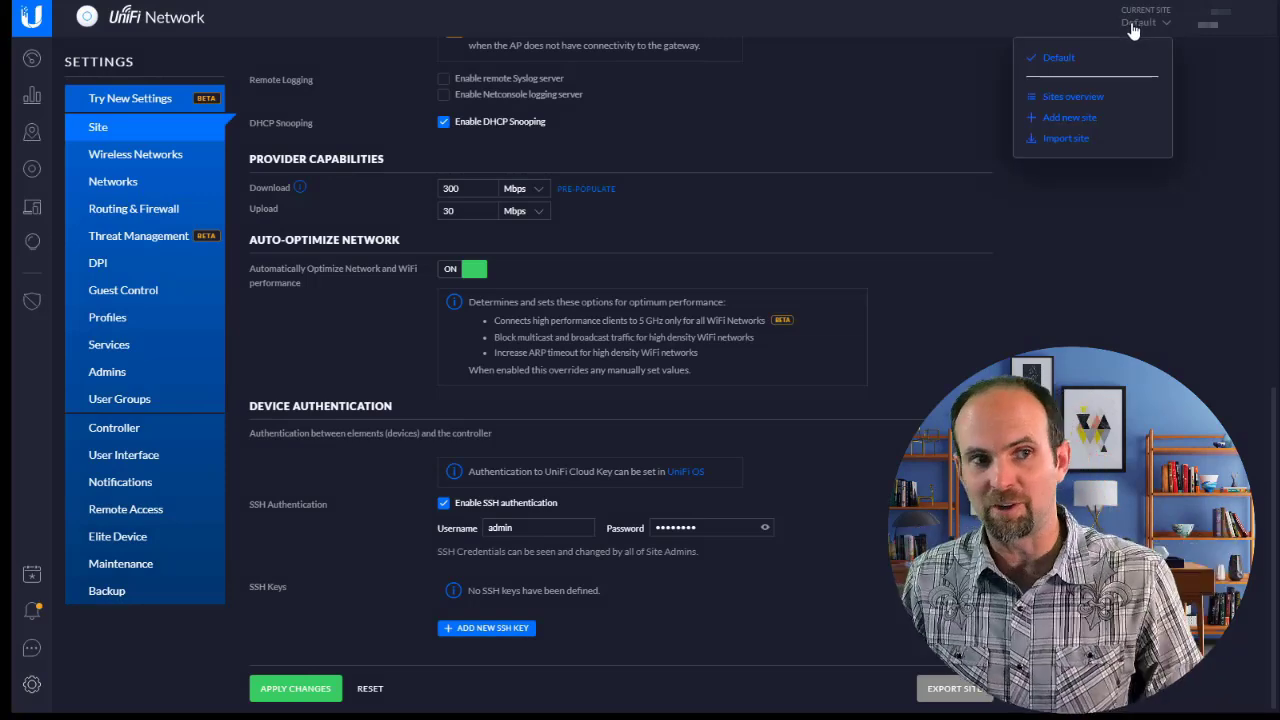
mouse_move(1058, 145)
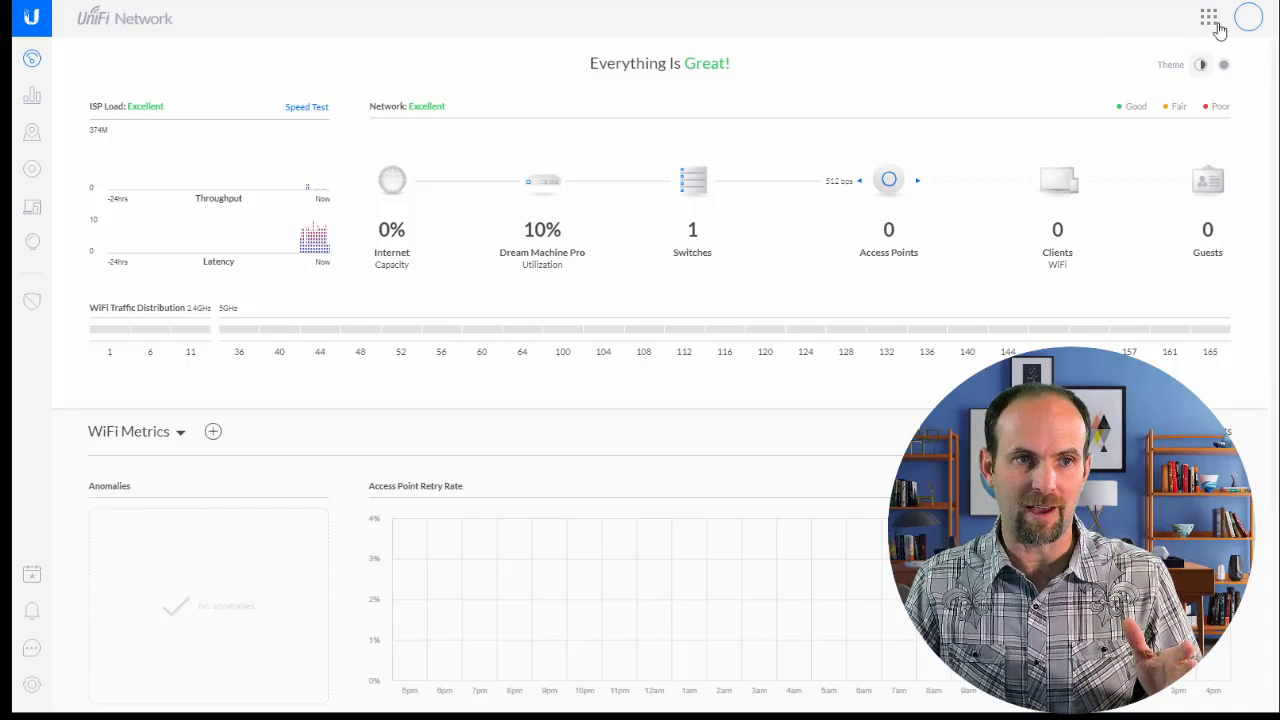
left_click(1208, 17)
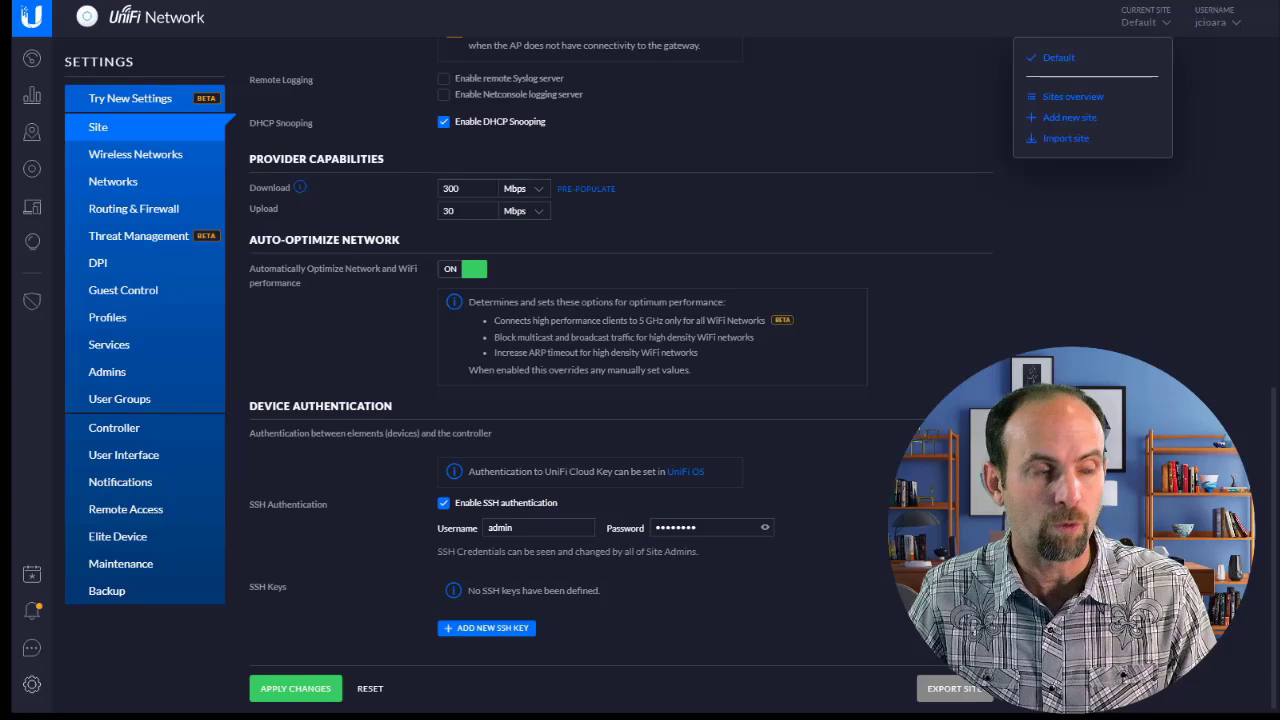
mouse_move(31, 167)
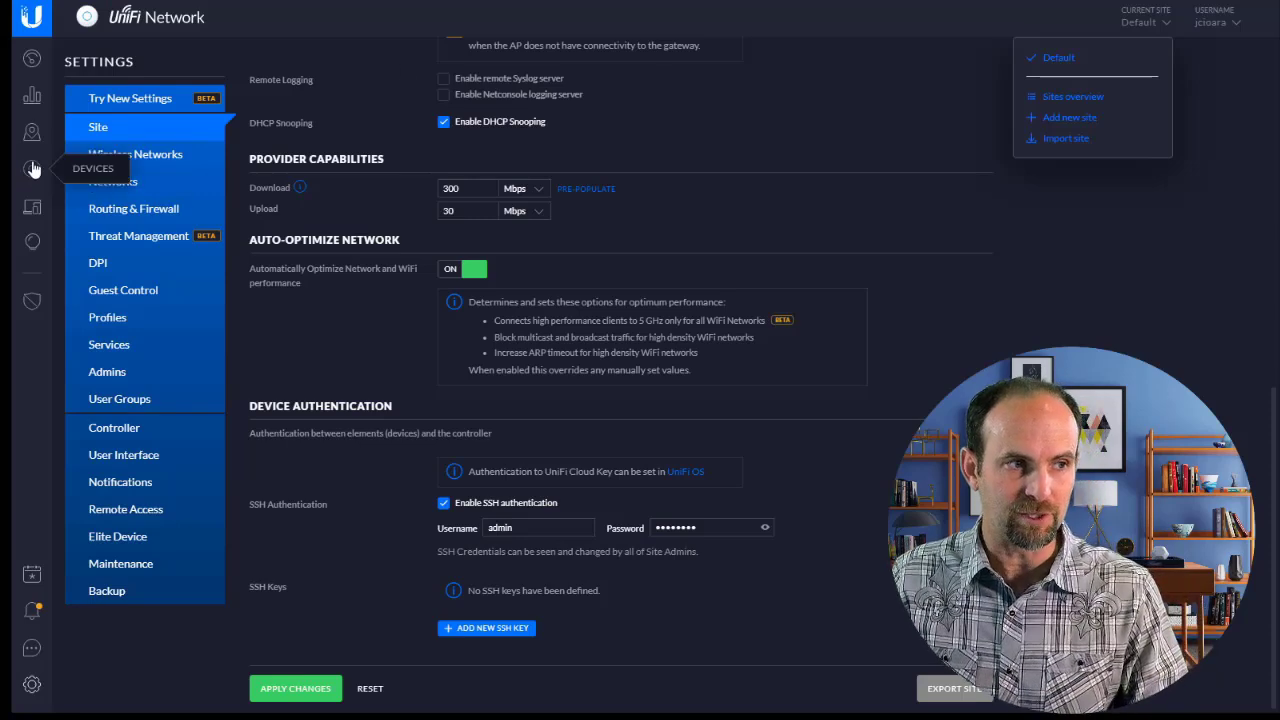
Step: Show the old controller's seven devices, including the nanoHD access points and their IPs
left_click(31, 168)
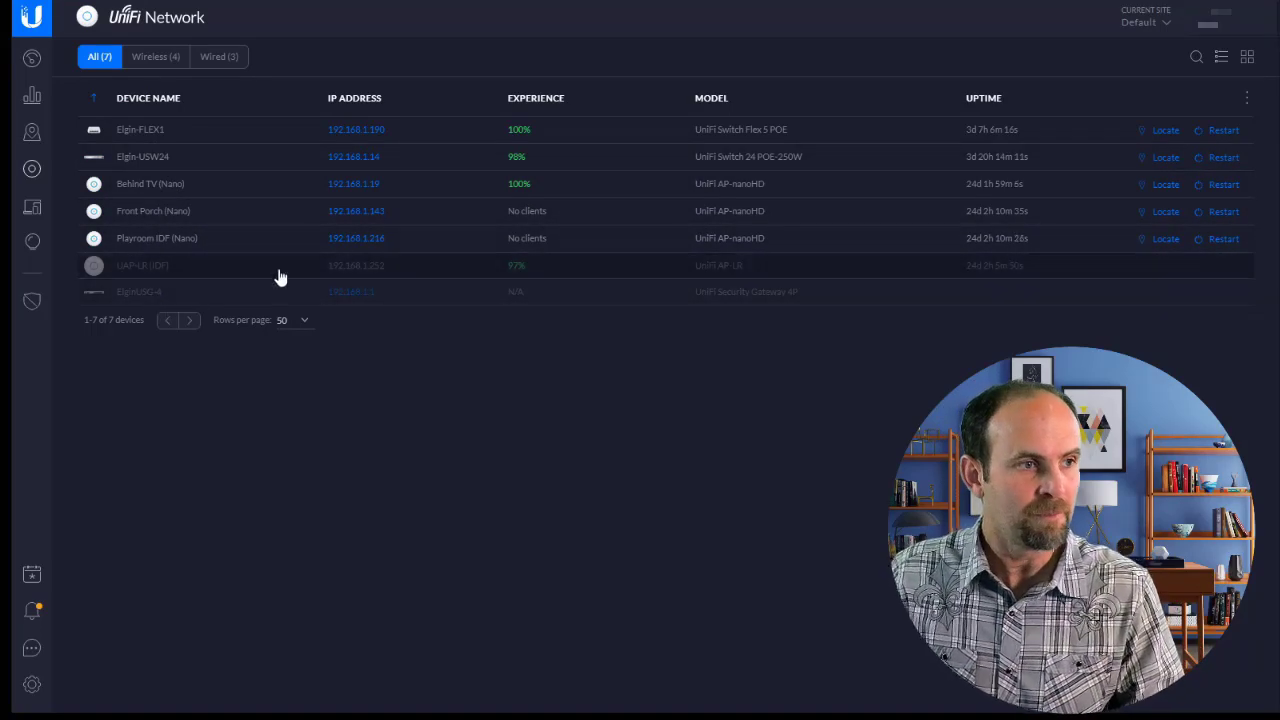
mouse_move(370, 248)
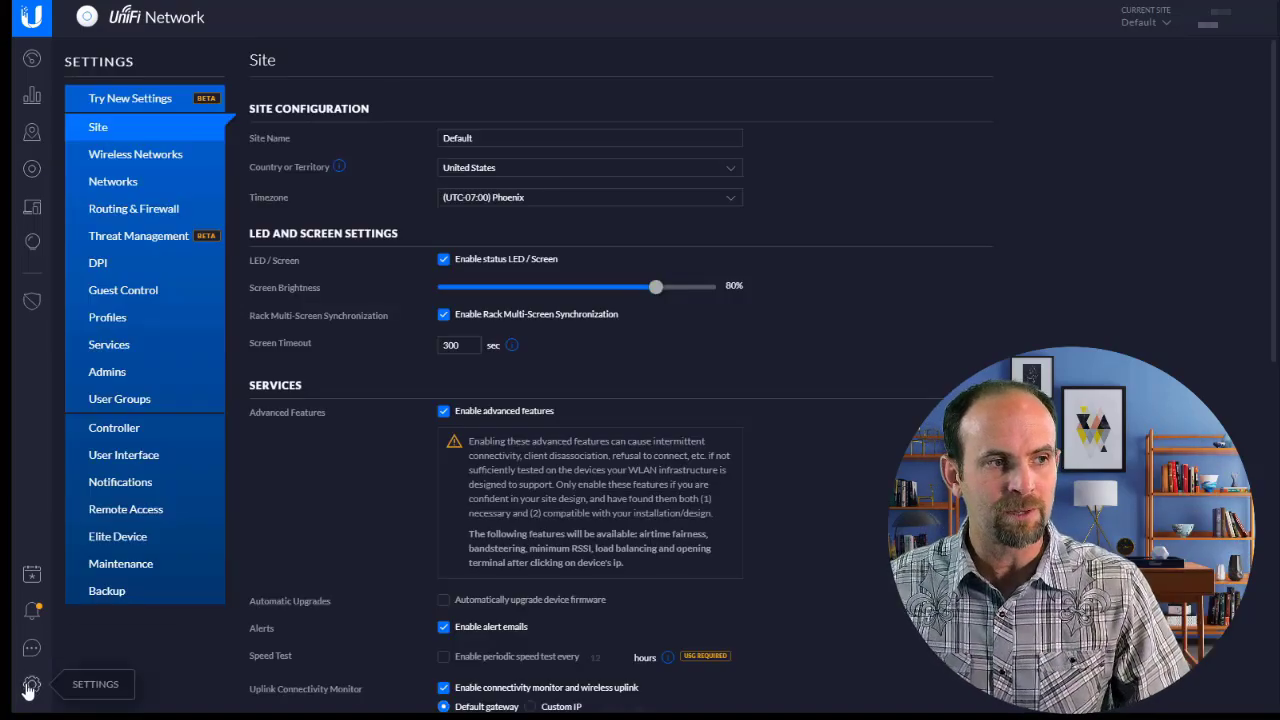
scroll("down", 3)
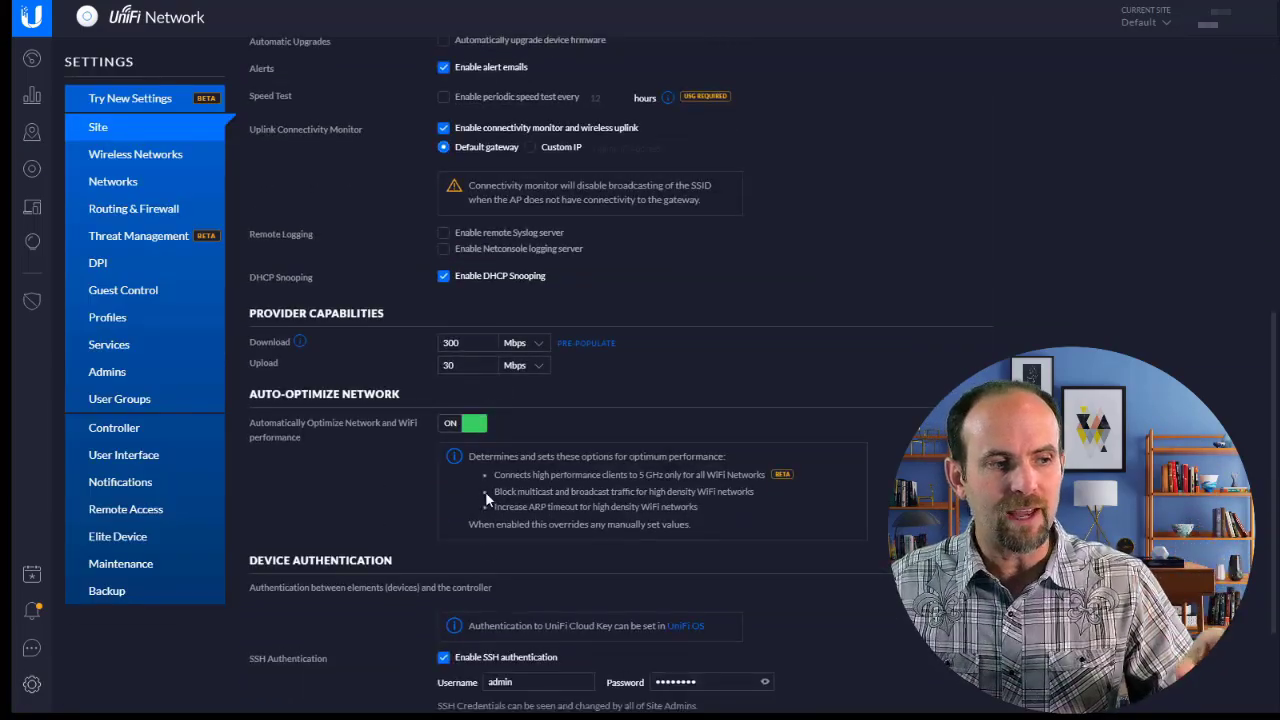
scroll("down", 3)
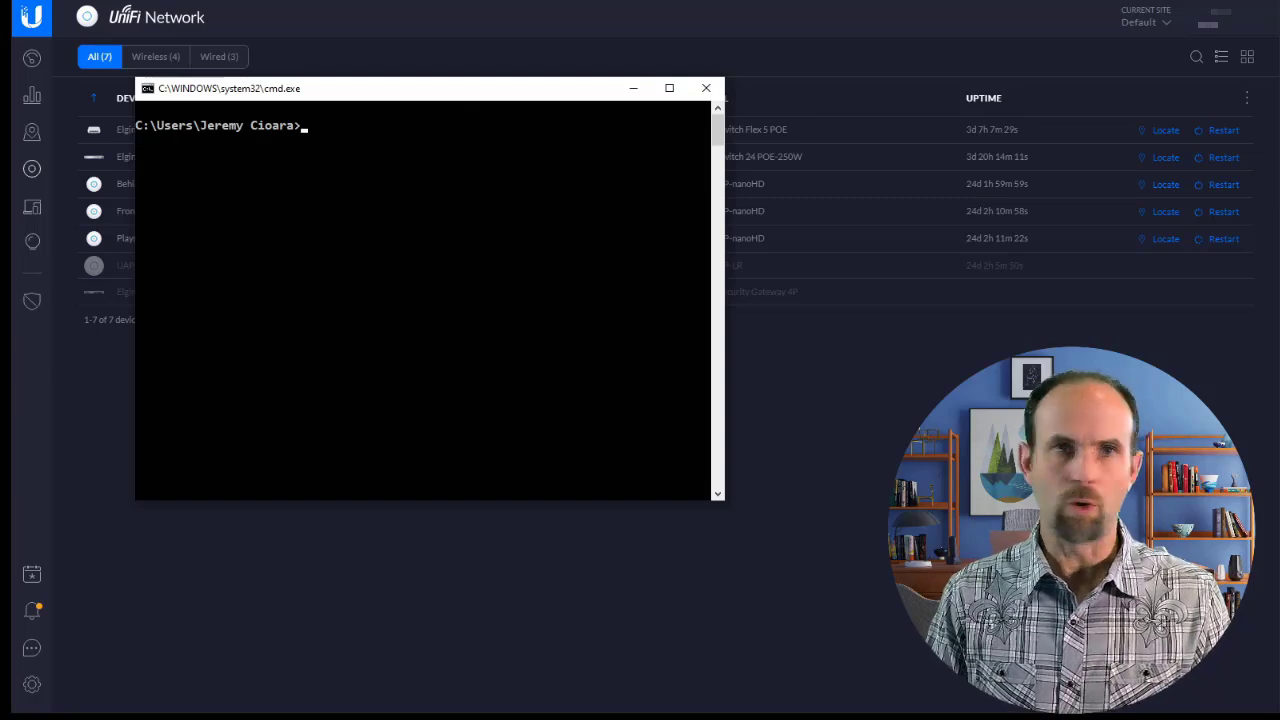
Step: SSH as admin into 192.168.1.19 and run help at the access point prompt
type("ssh")
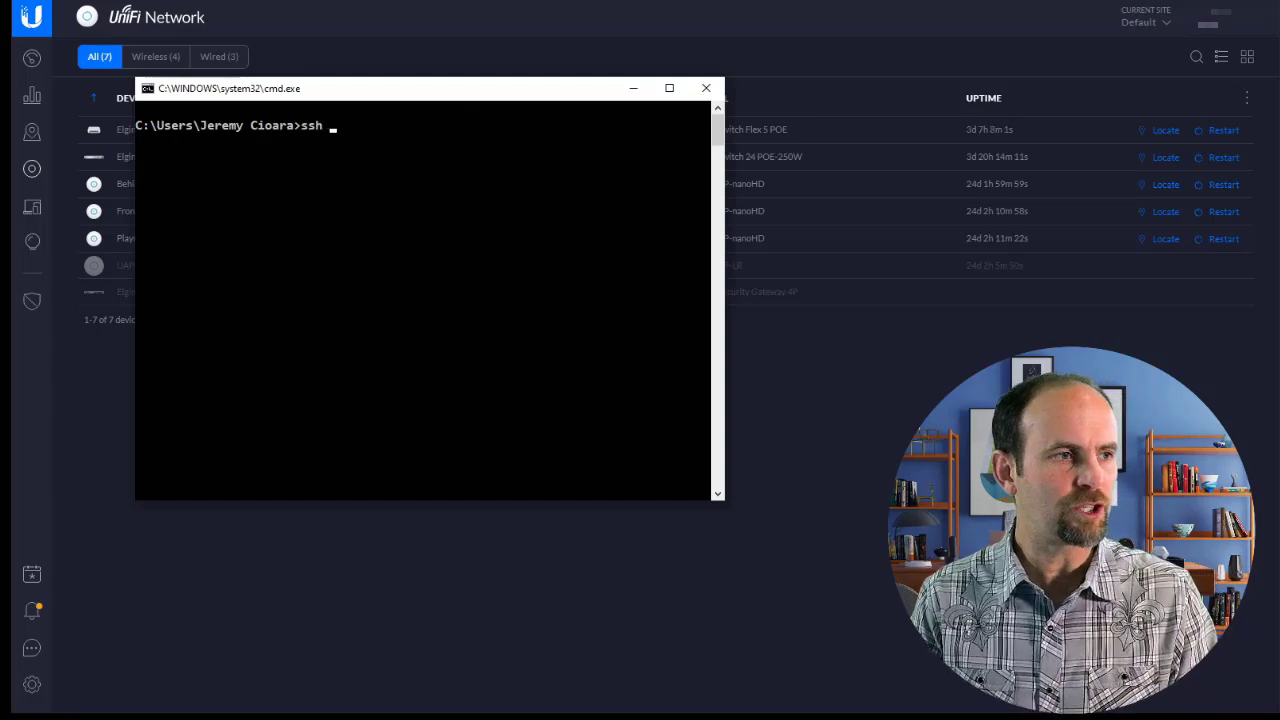
type("admin@192.168.1.19")
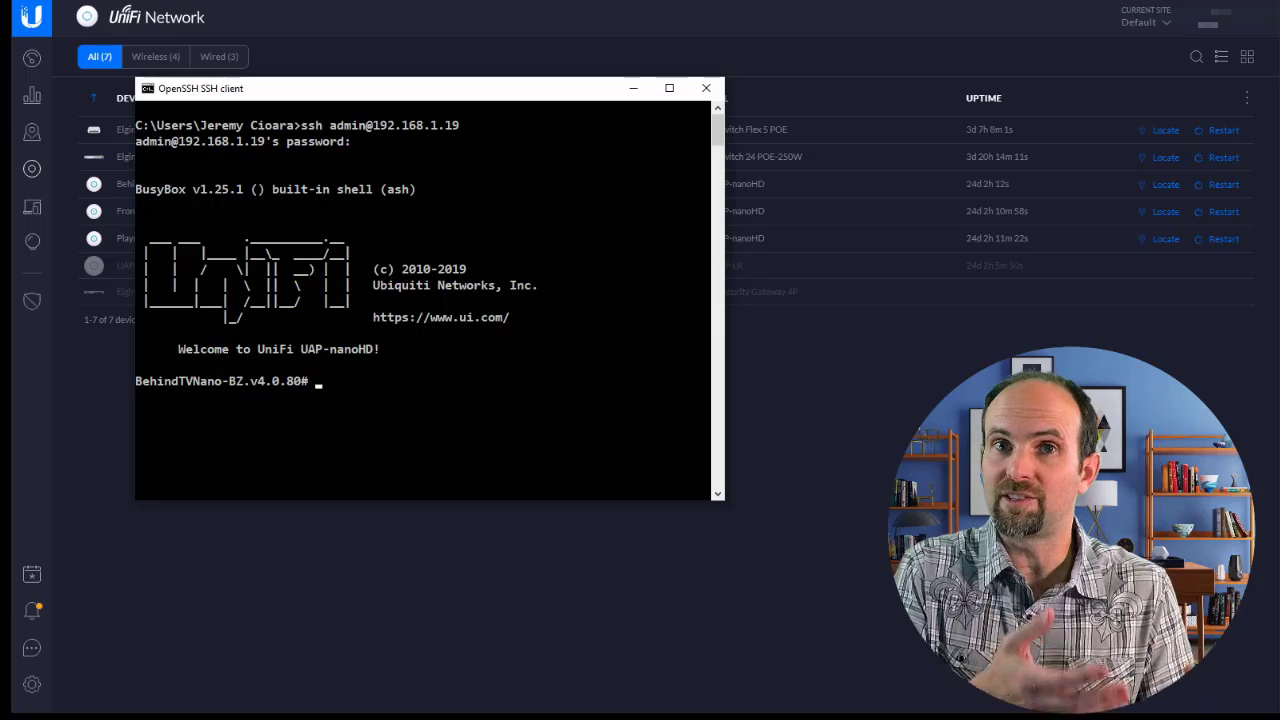
type("help")
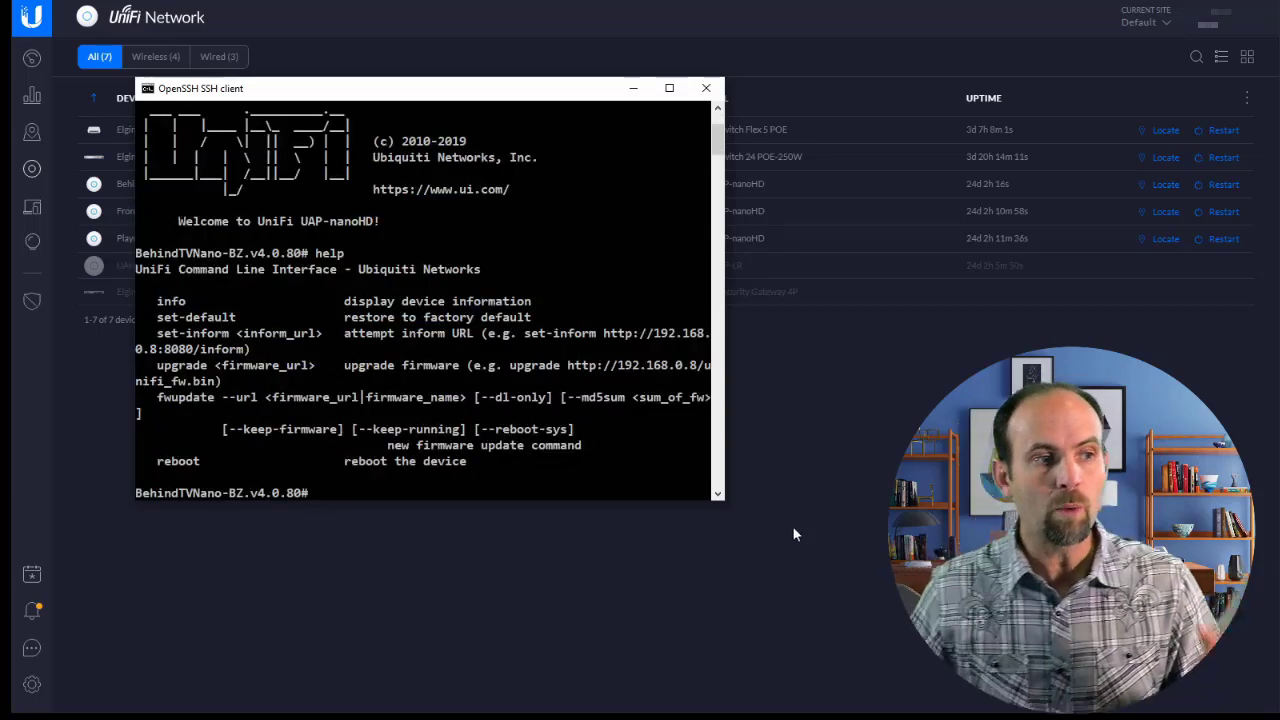
double_click(193, 333)
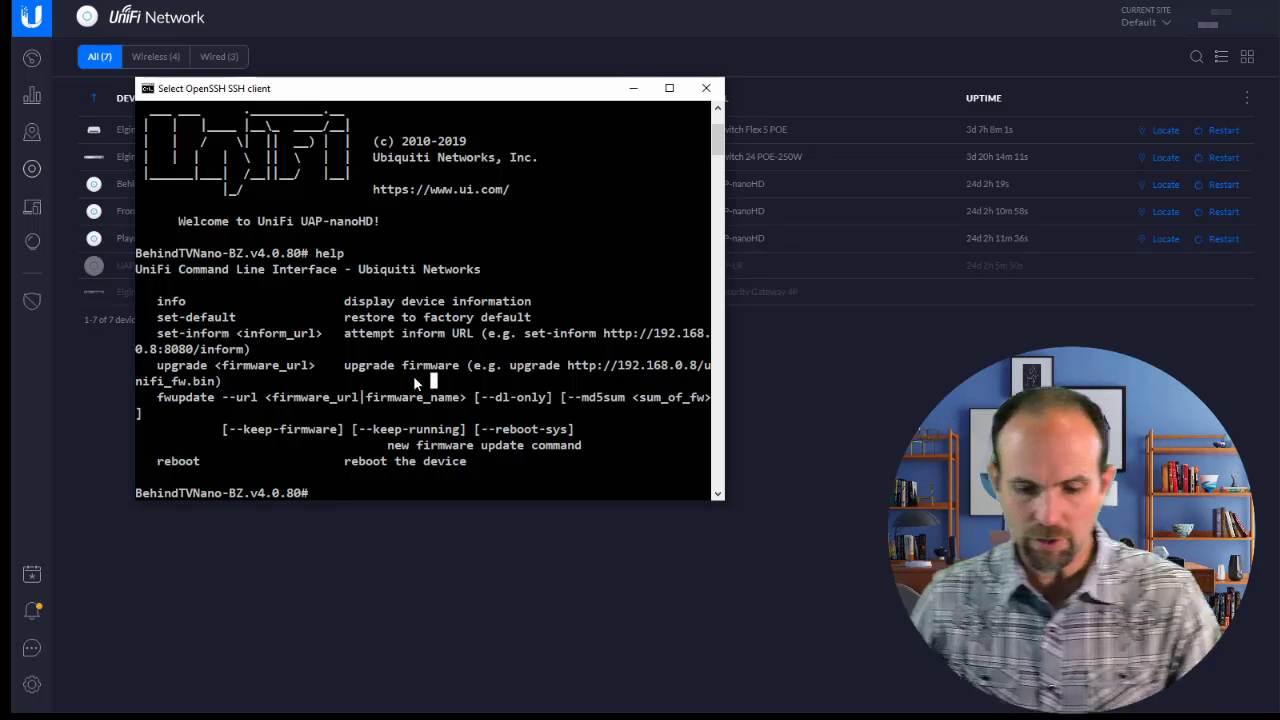
type("set-inform")
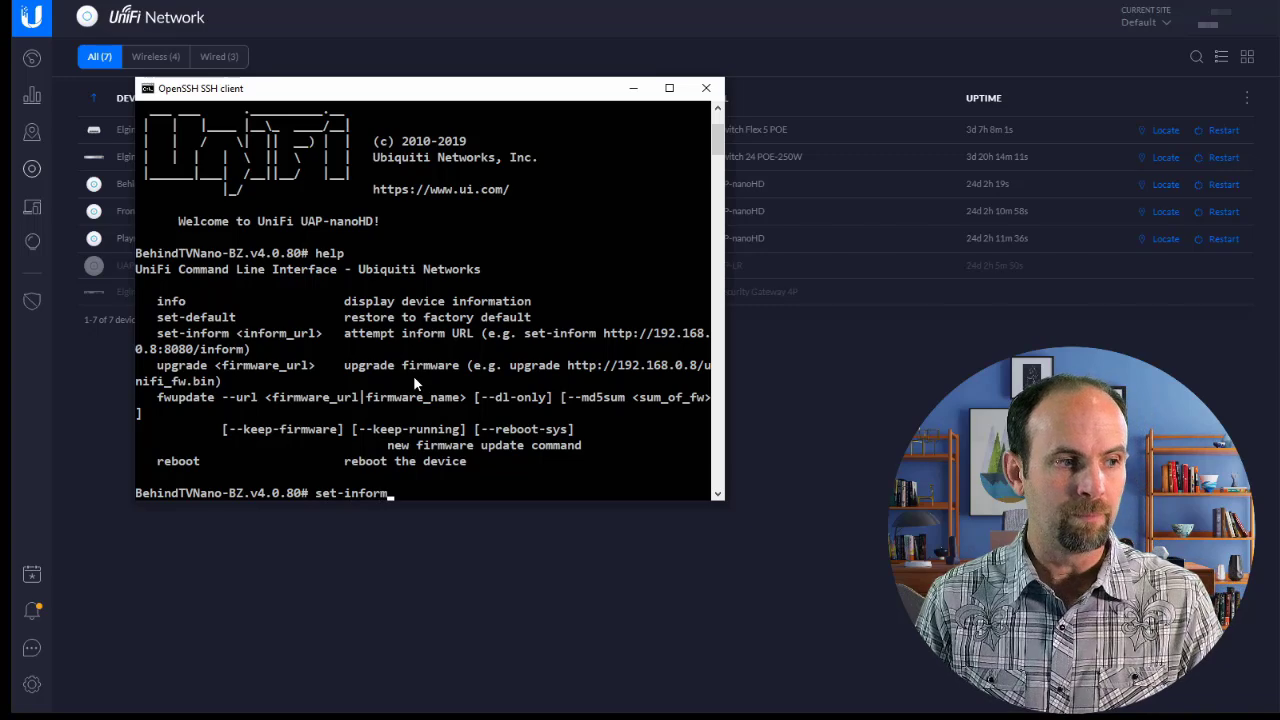
type("http")
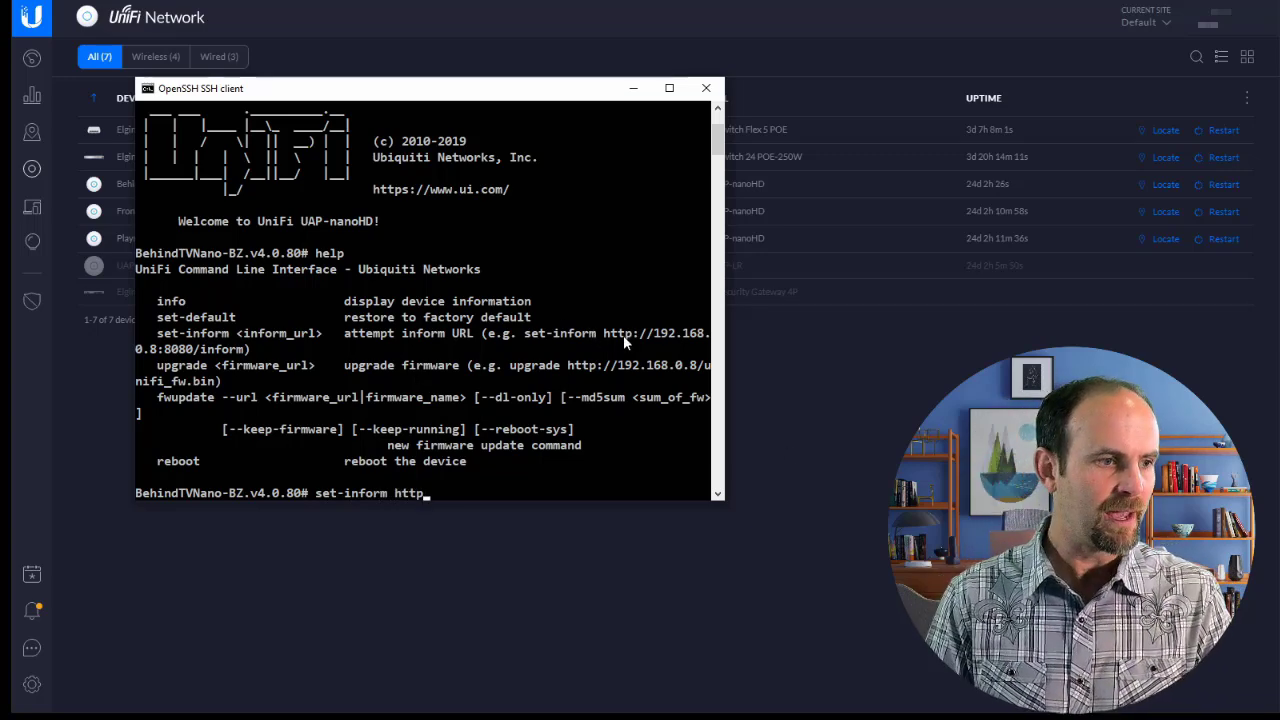
type("://192.168.1.")
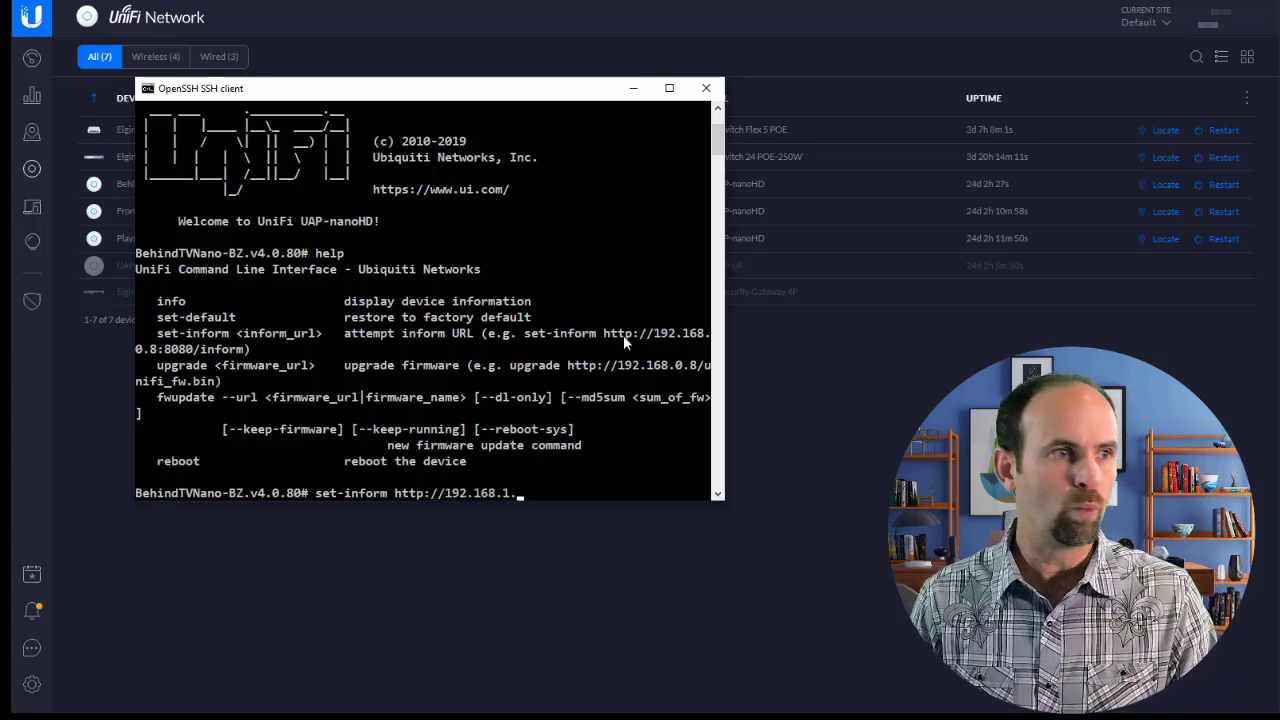
type("1")
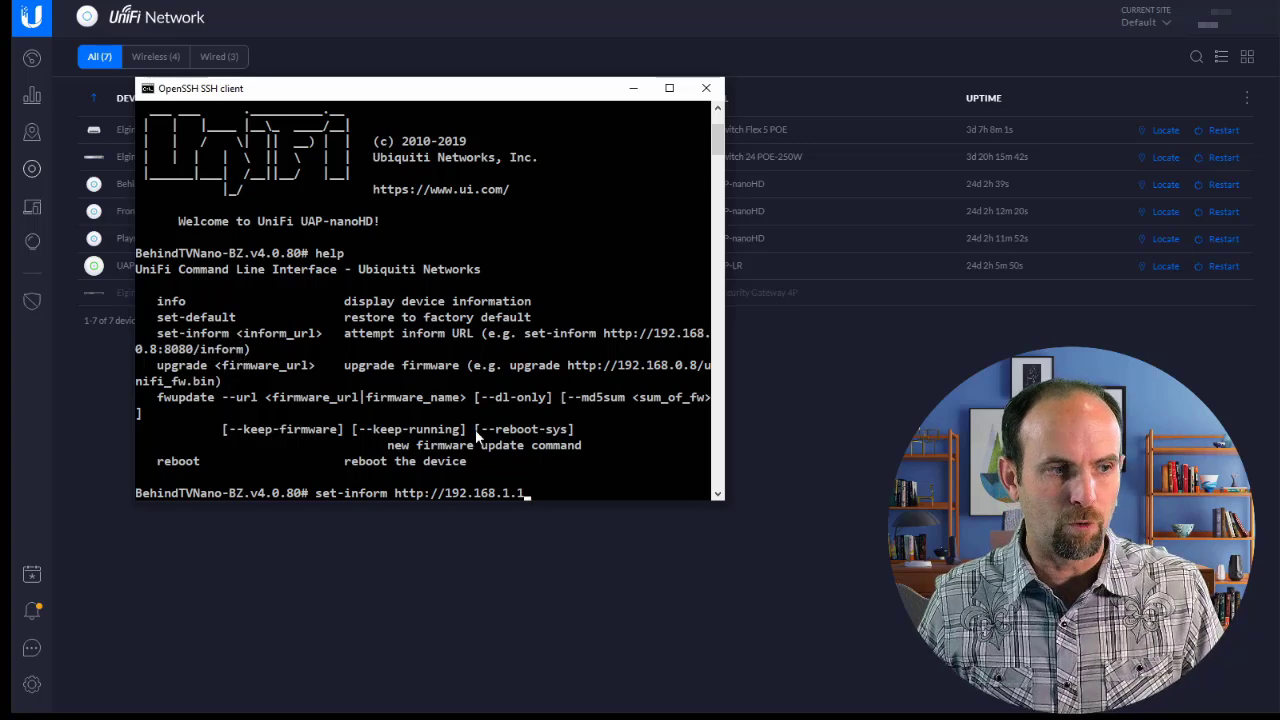
type(":8080/inform")
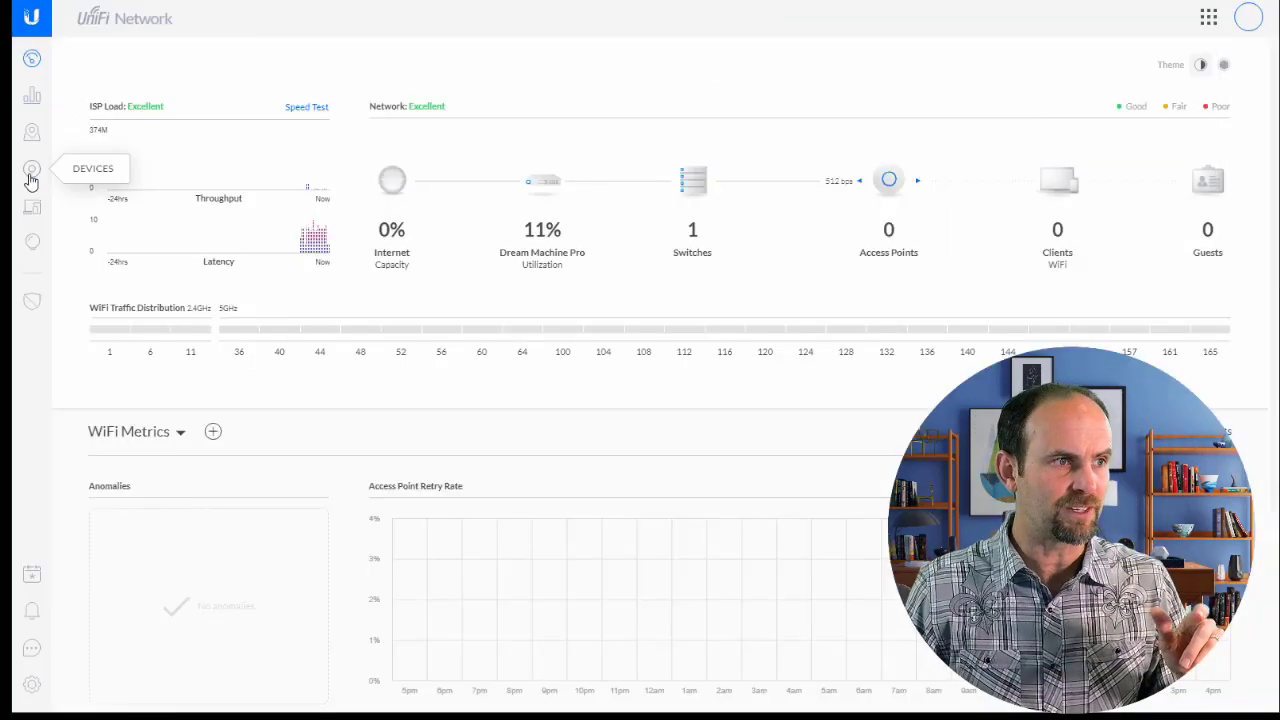
Step: Open the greyed UniFi AP-nanoHD's properties panel from the new controller's device list
left_click(32, 168)
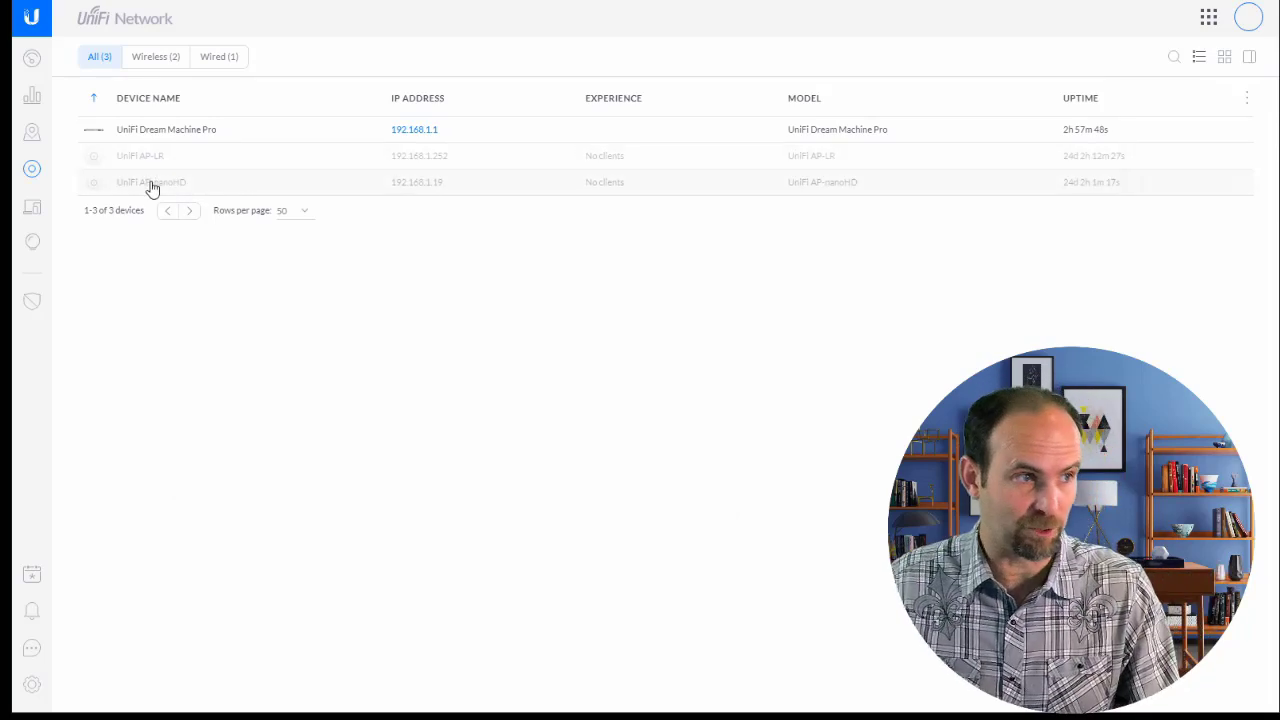
left_click(150, 182)
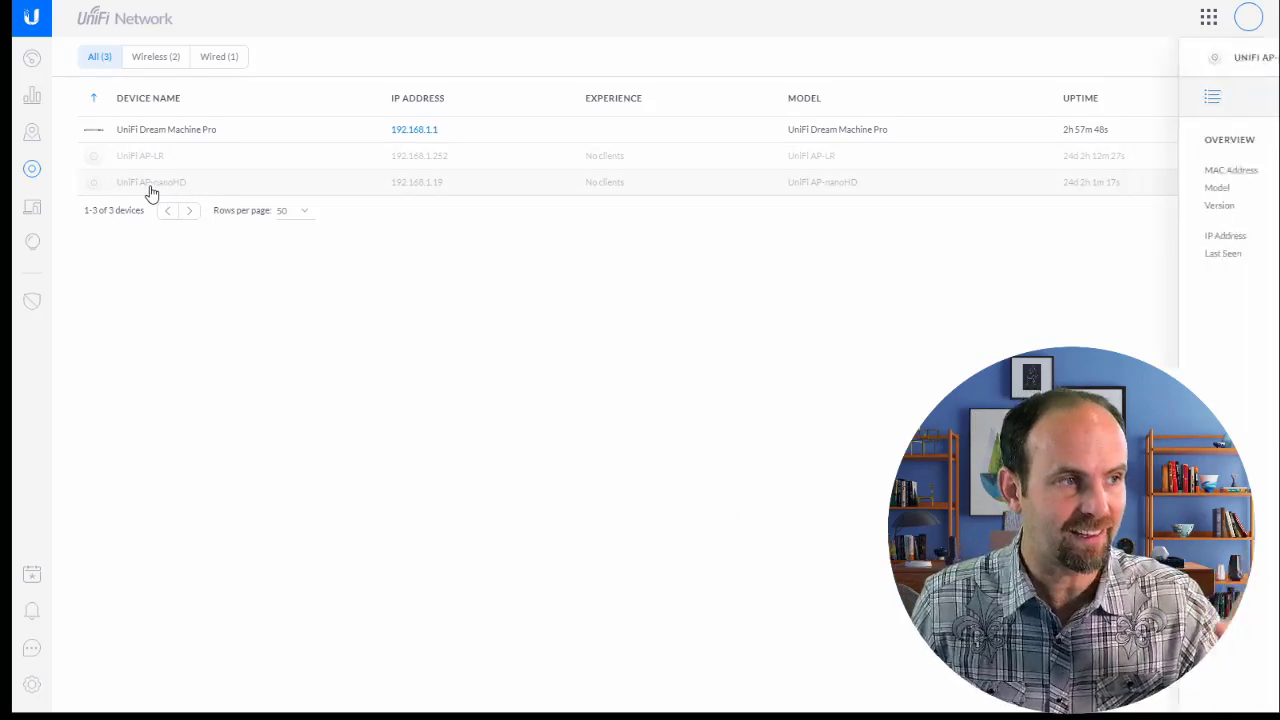
left_click(151, 182)
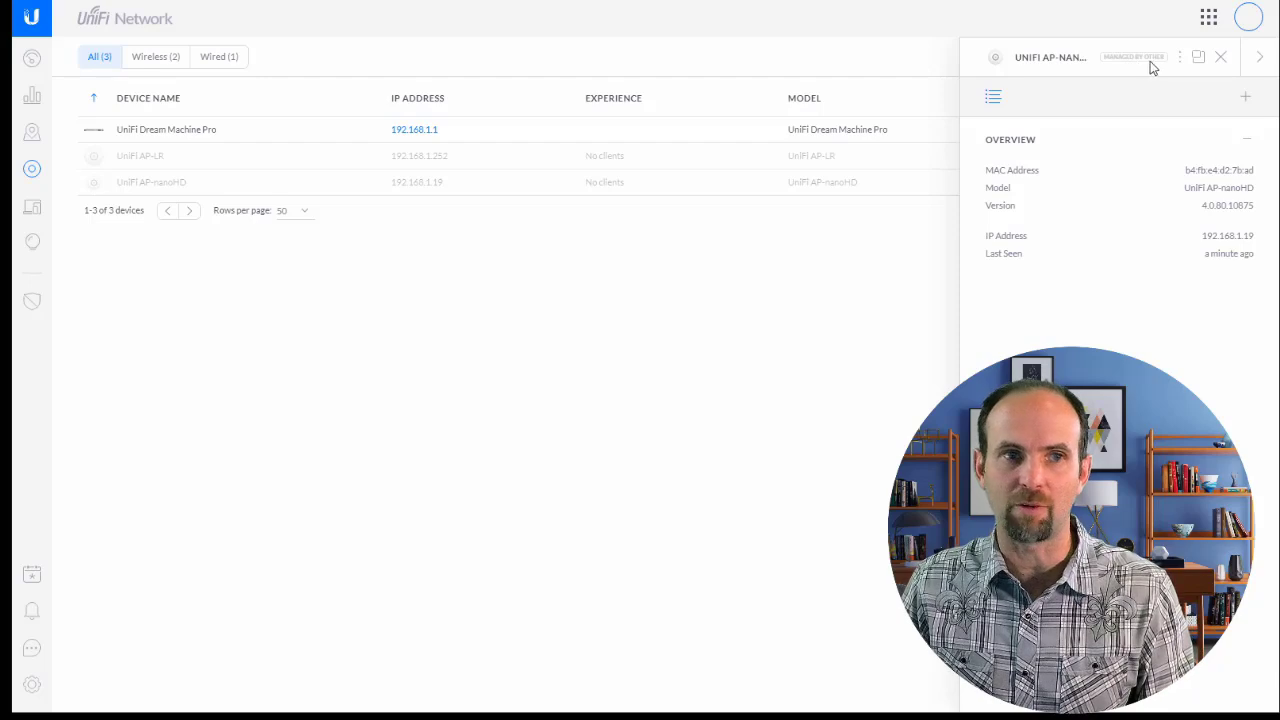
mouse_move(1246, 99)
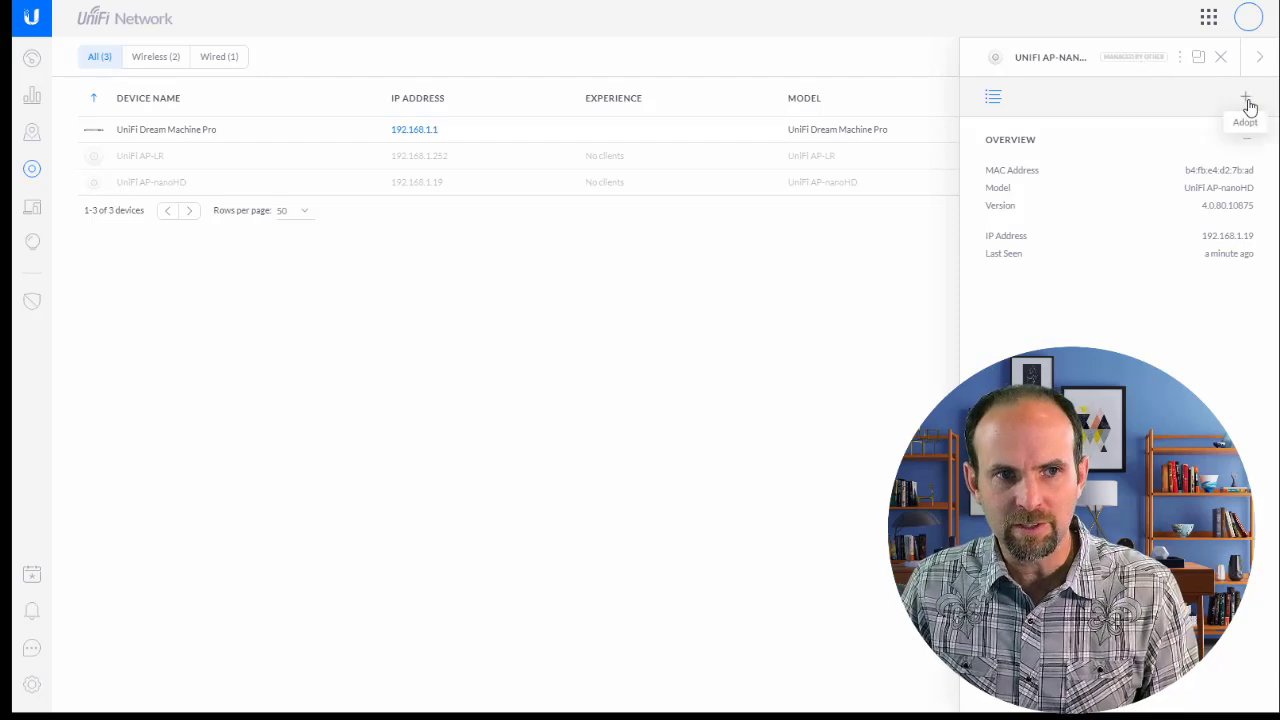
Step: Advanced-adopt the nanoHD with the admin SSH credentials
left_click(1245, 97)
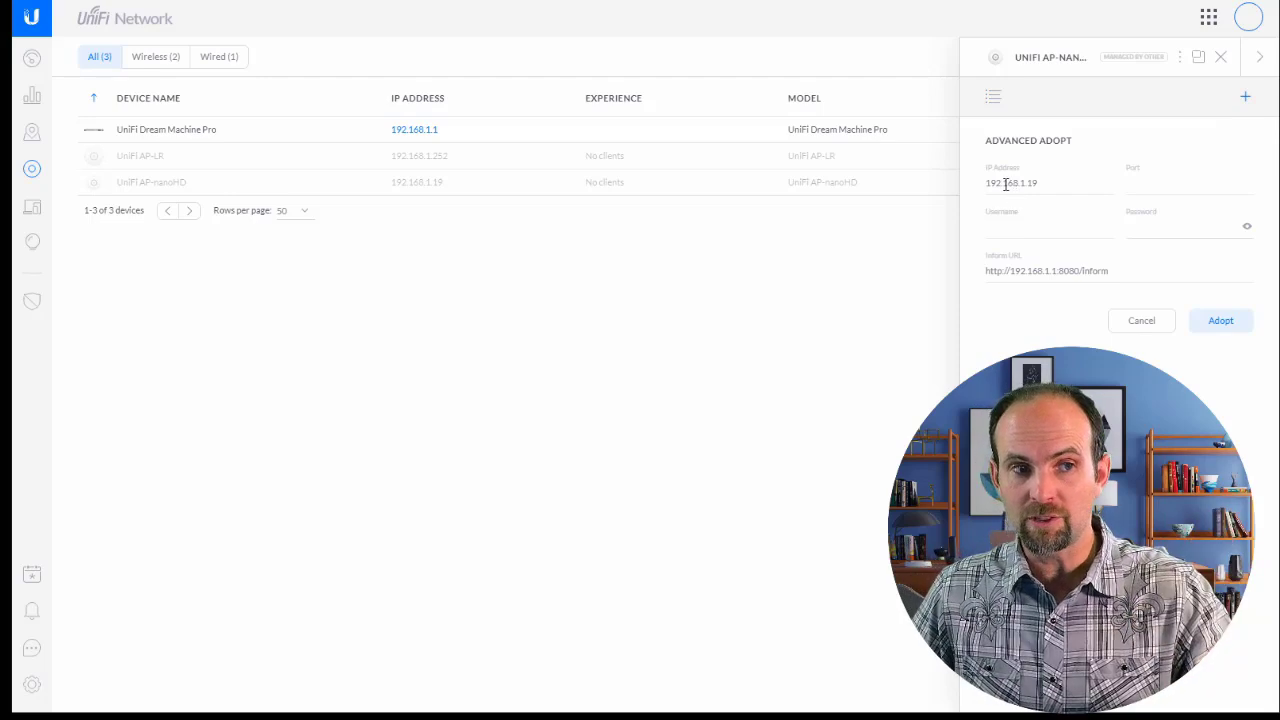
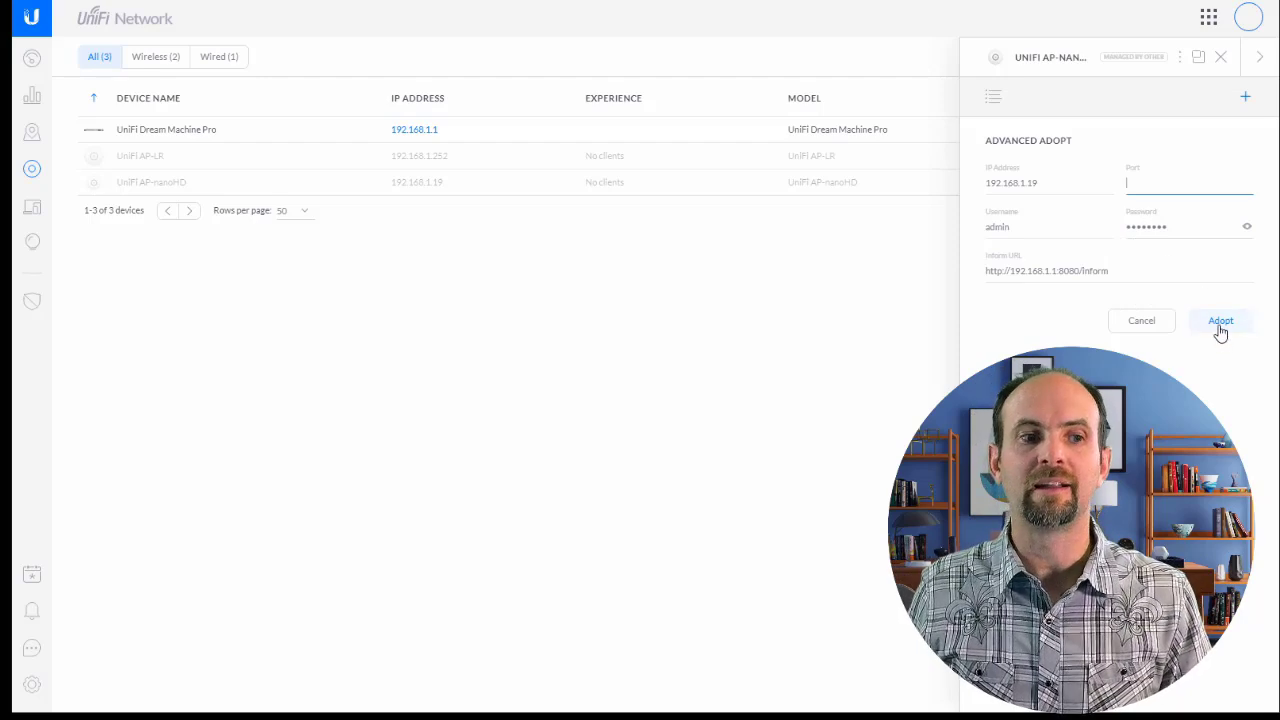
left_click(1220, 320)
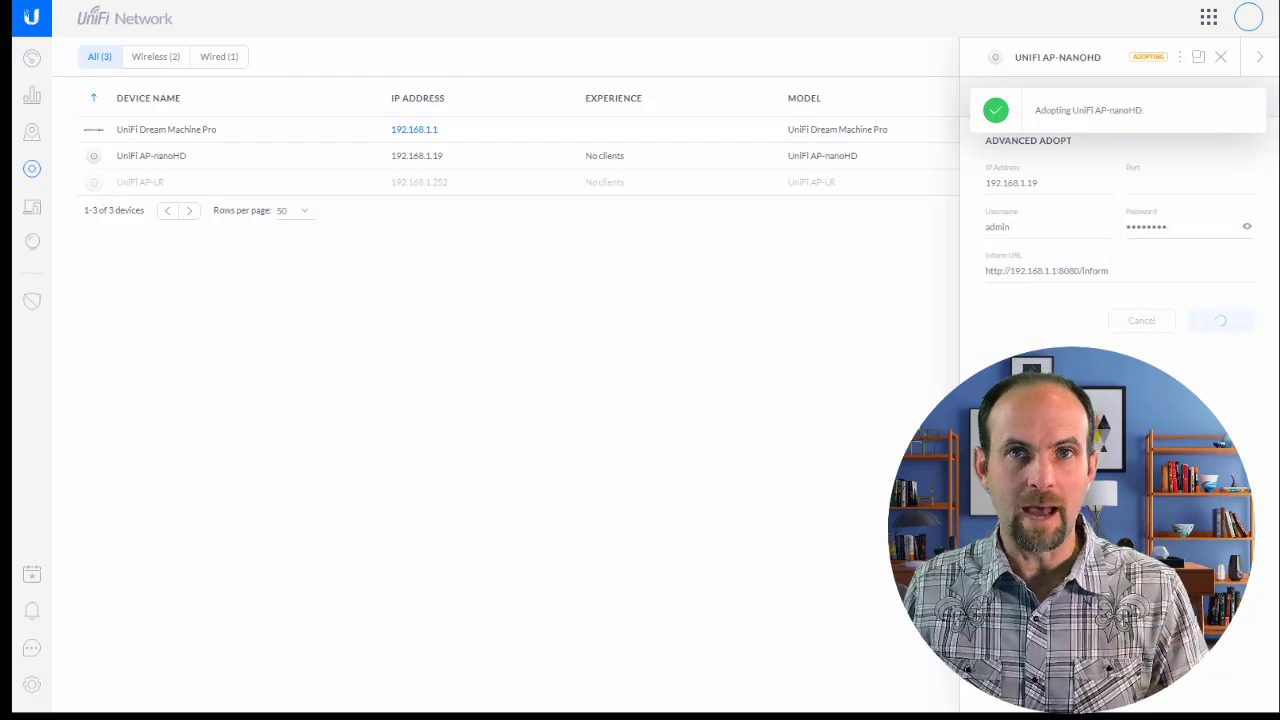